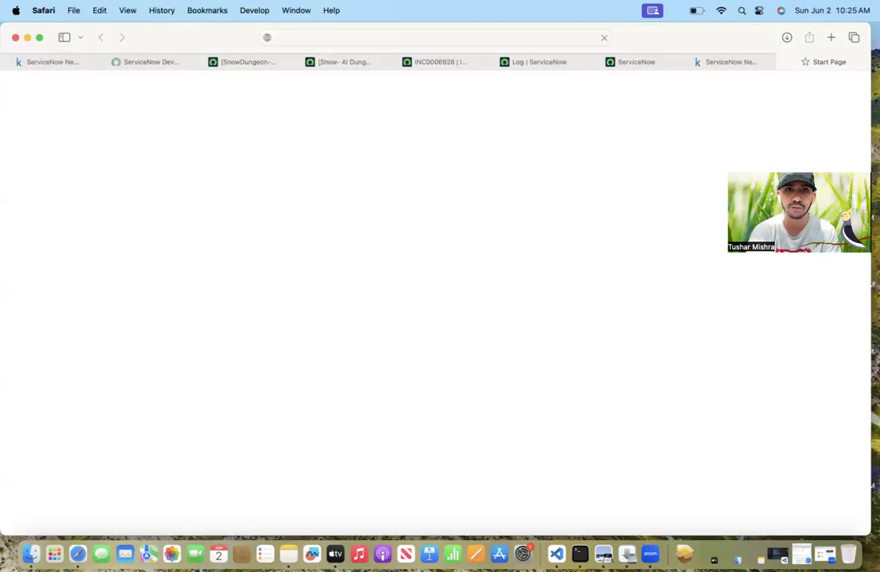
# - Load huggingface.co so the signed-in home feed and trending models appear
pyautogui.click(822, 62)
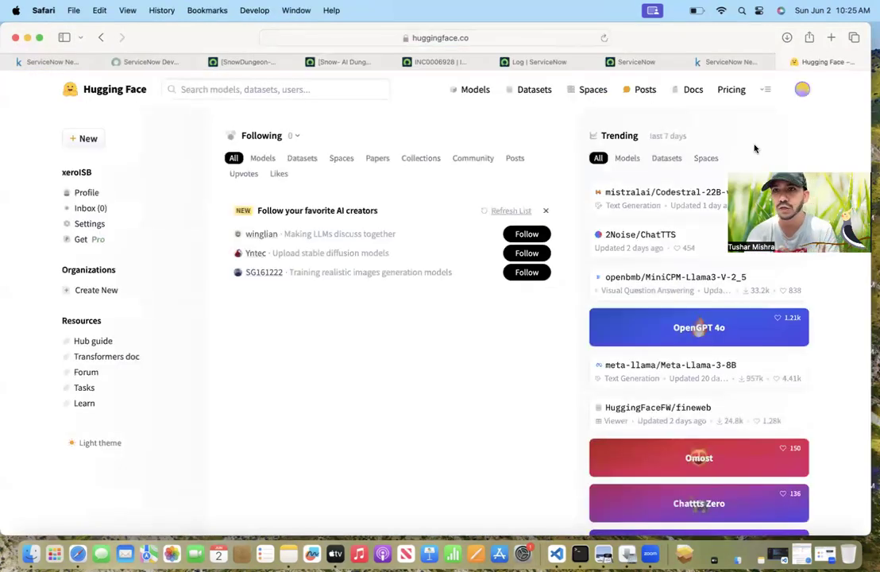
pyautogui.moveTo(813, 110)
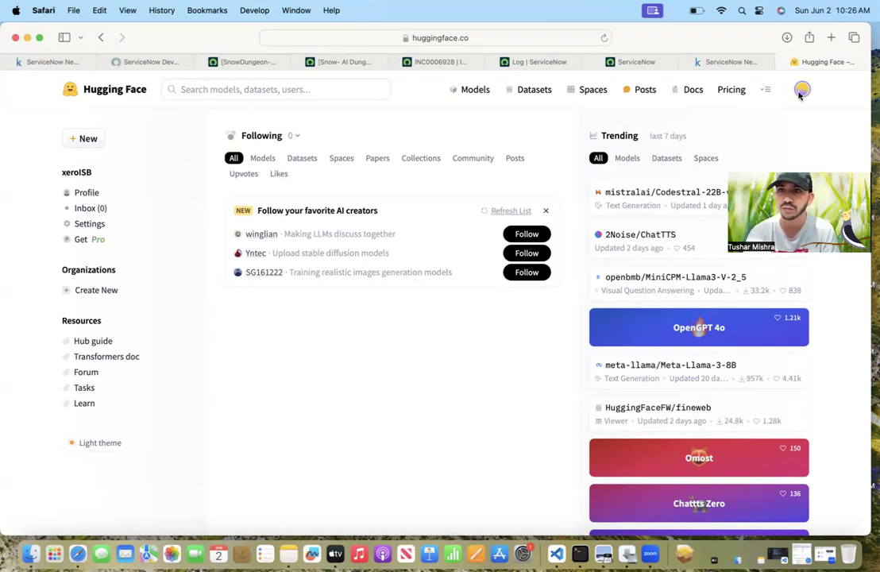
# - Visit the user's profile via the avatar menu, then reach the account settings page
pyautogui.click(801, 89)
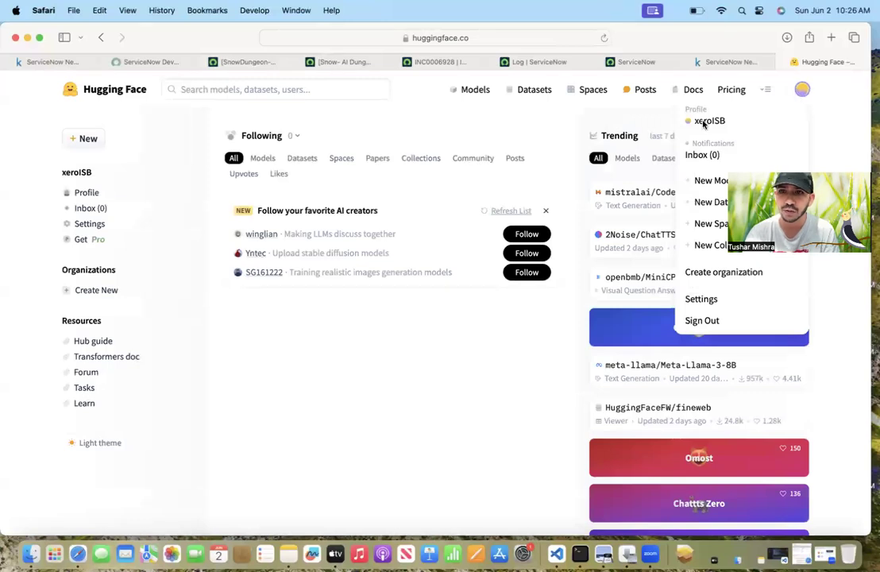
pyautogui.click(721, 121)
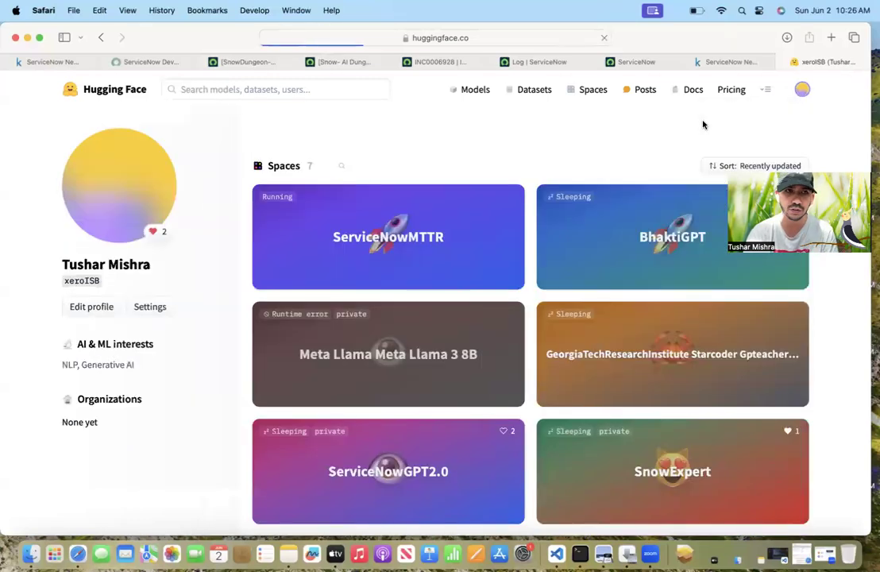
pyautogui.moveTo(200, 254)
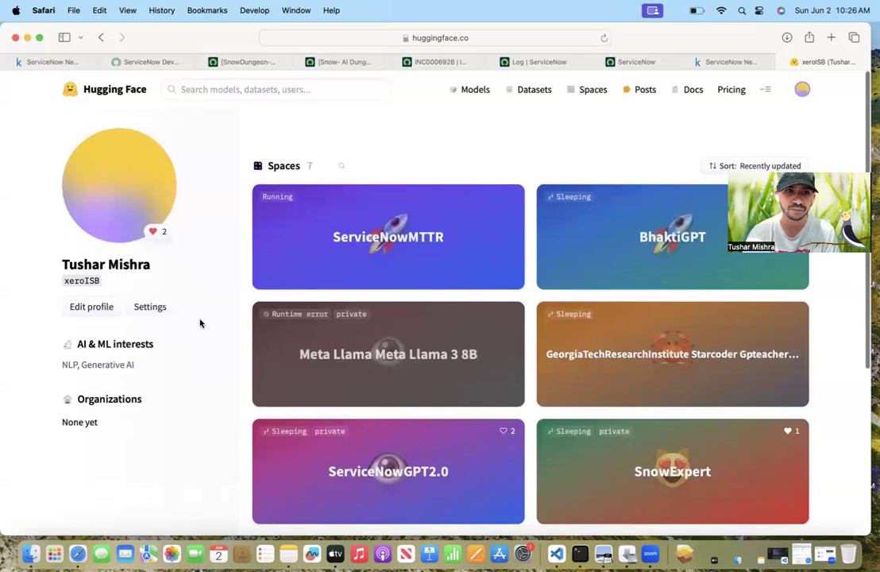
pyautogui.moveTo(834, 91)
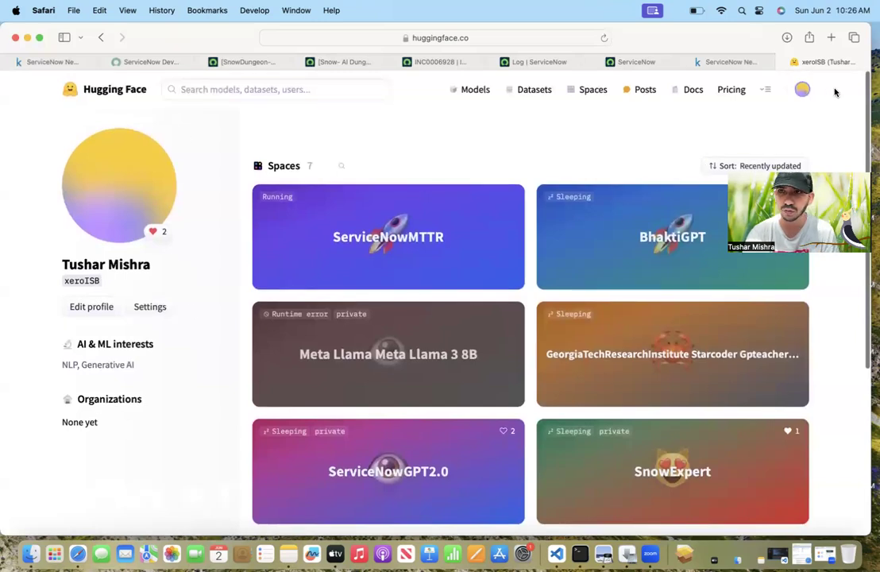
pyautogui.click(801, 89)
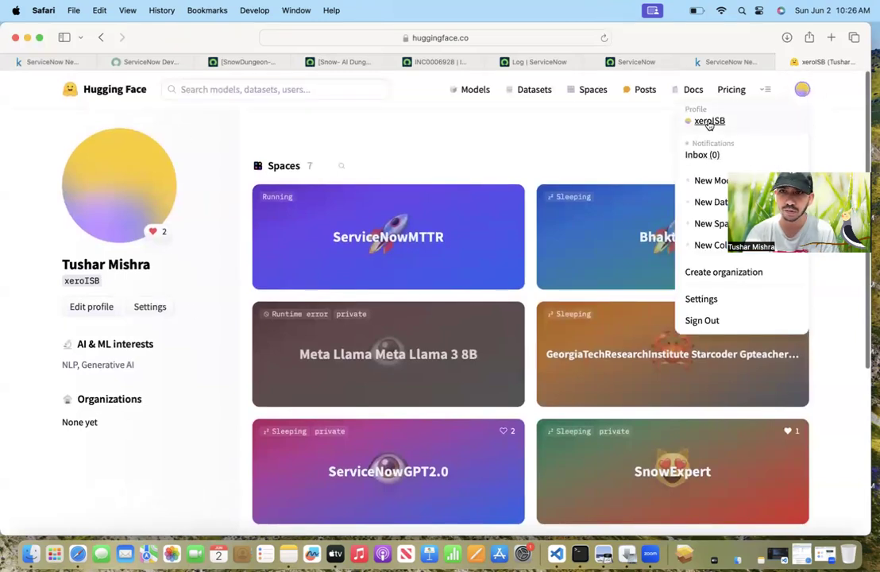
pyautogui.scroll(-3)
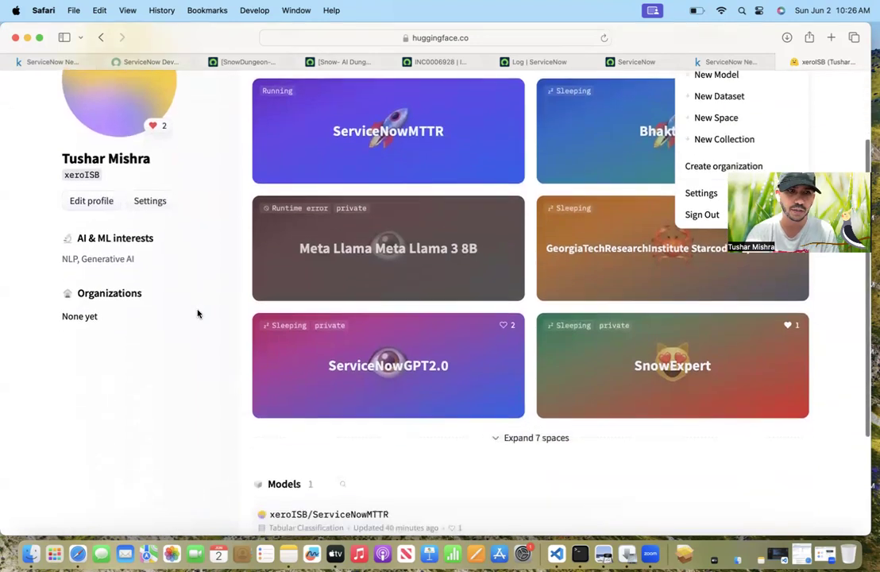
pyautogui.scroll(3)
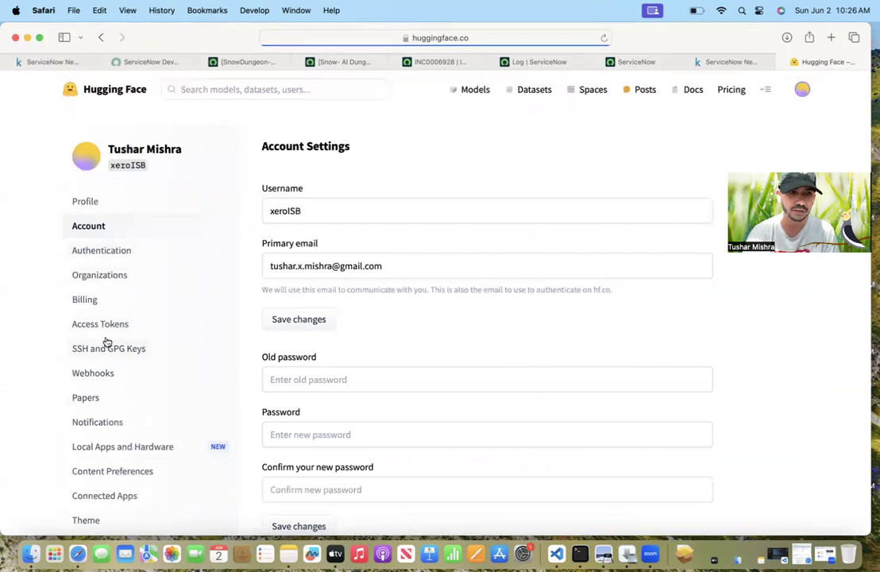
pyautogui.moveTo(104, 310)
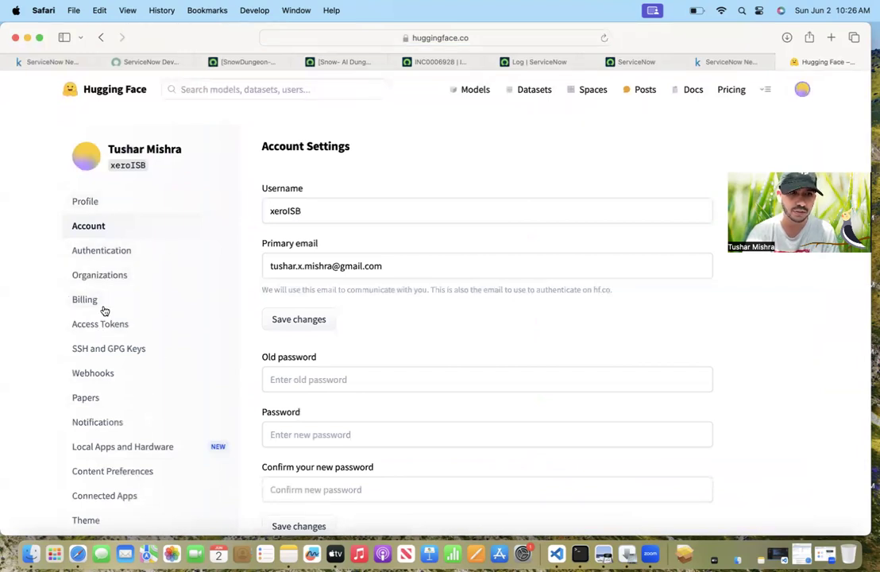
# - Show the Access Tokens settings with the list of existing tokens and their scopes
pyautogui.click(100, 324)
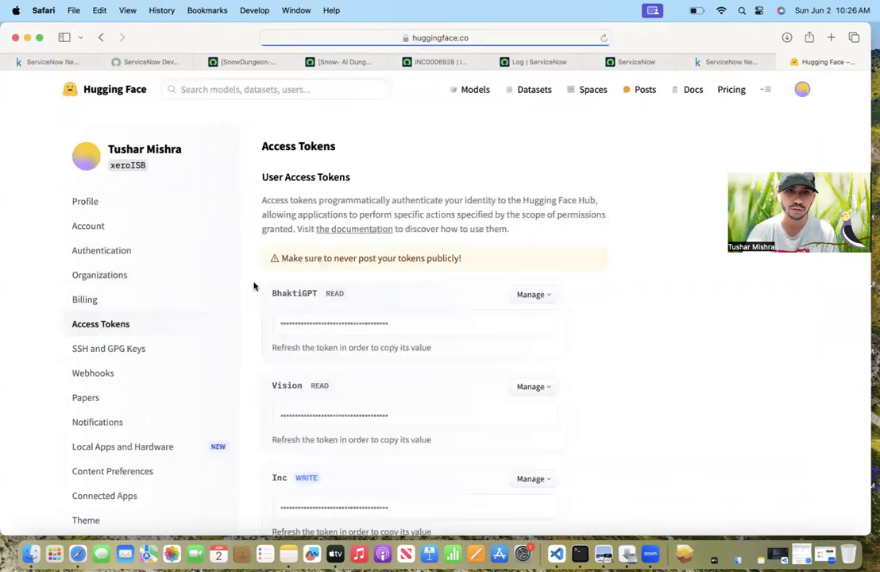
pyautogui.scroll(-3)
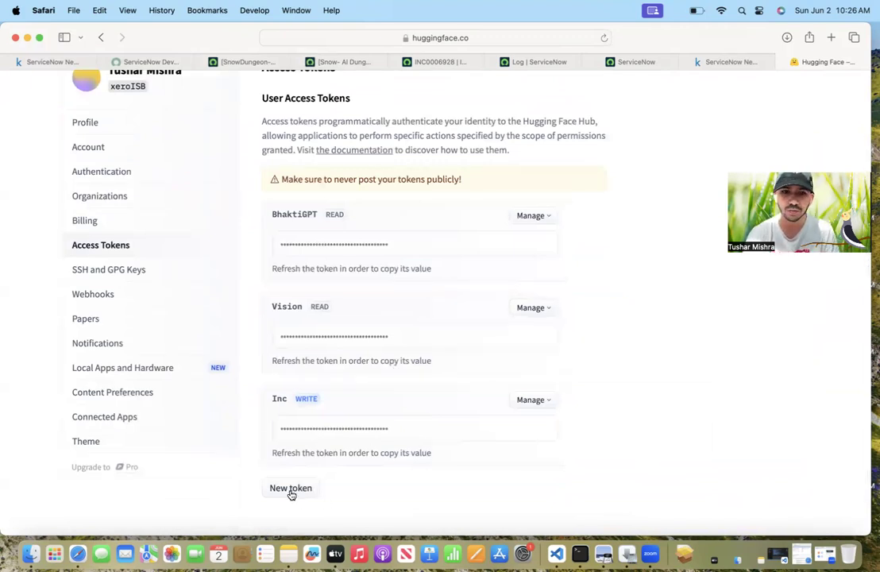
# - Fill a new token form named 'Example' with the Read permission type
pyautogui.click(291, 488)
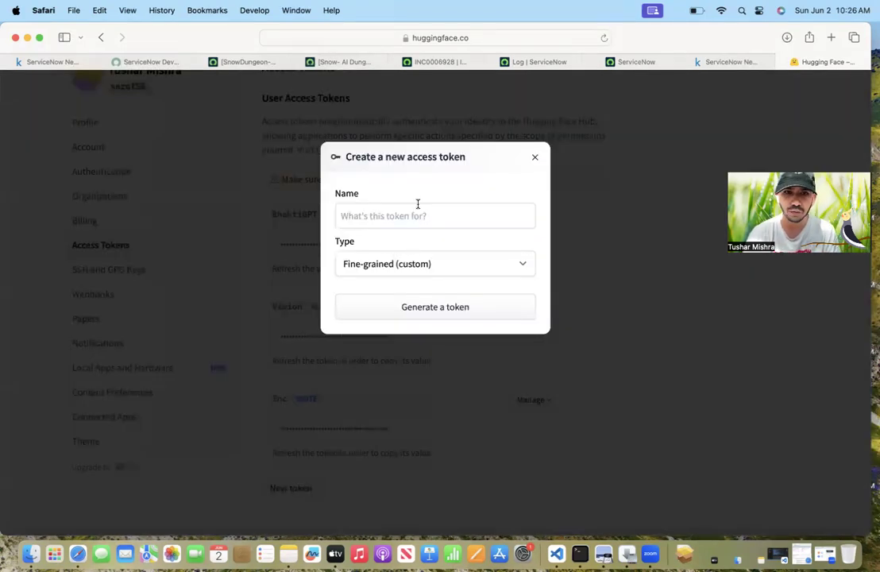
pyautogui.click(435, 216)
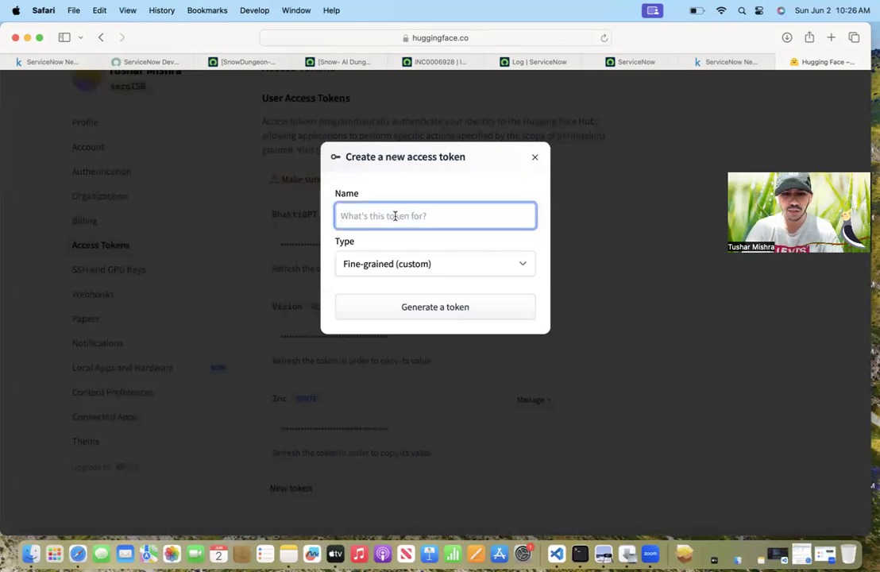
pyautogui.write('Example')
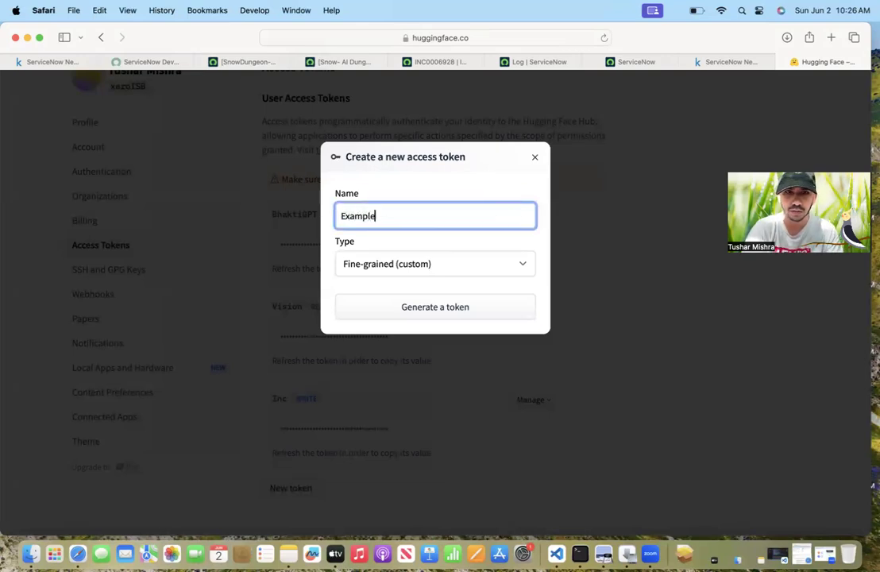
pyautogui.click(436, 263)
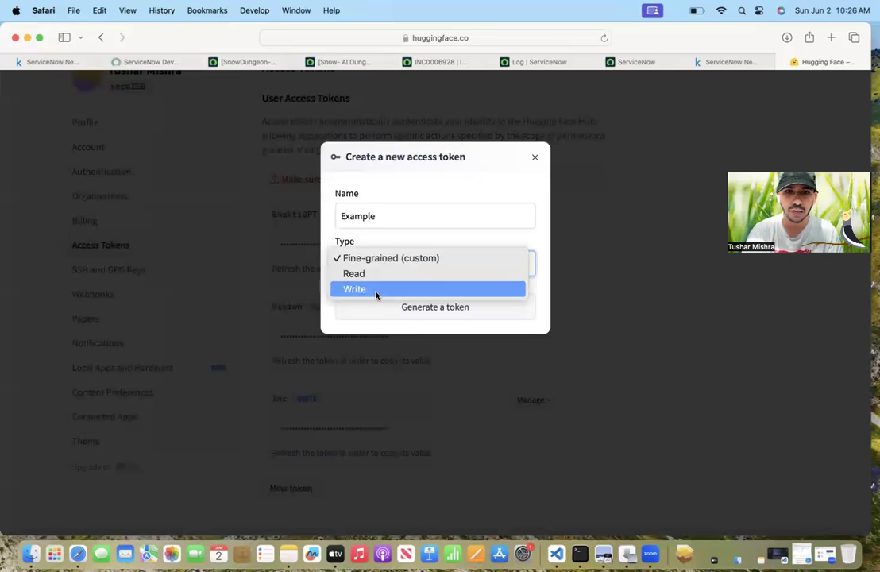
pyautogui.moveTo(352, 273)
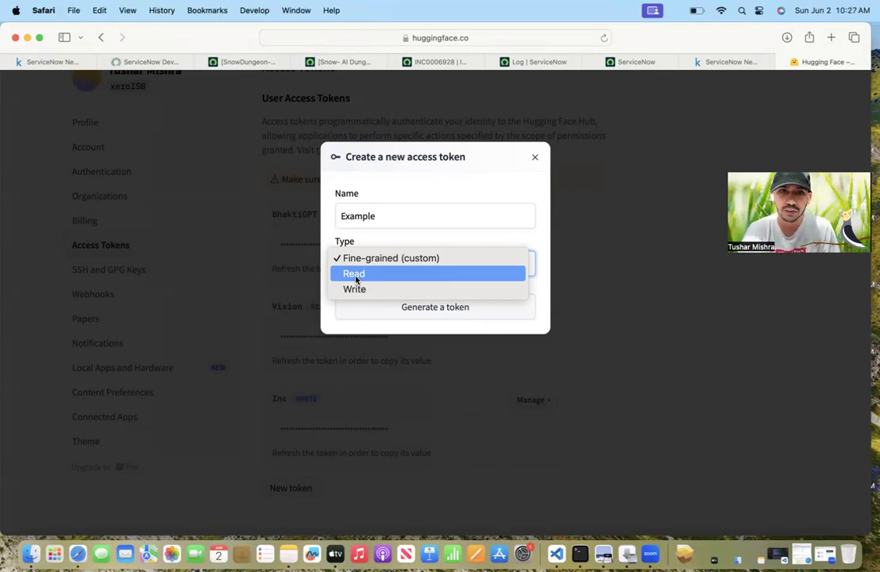
pyautogui.click(352, 274)
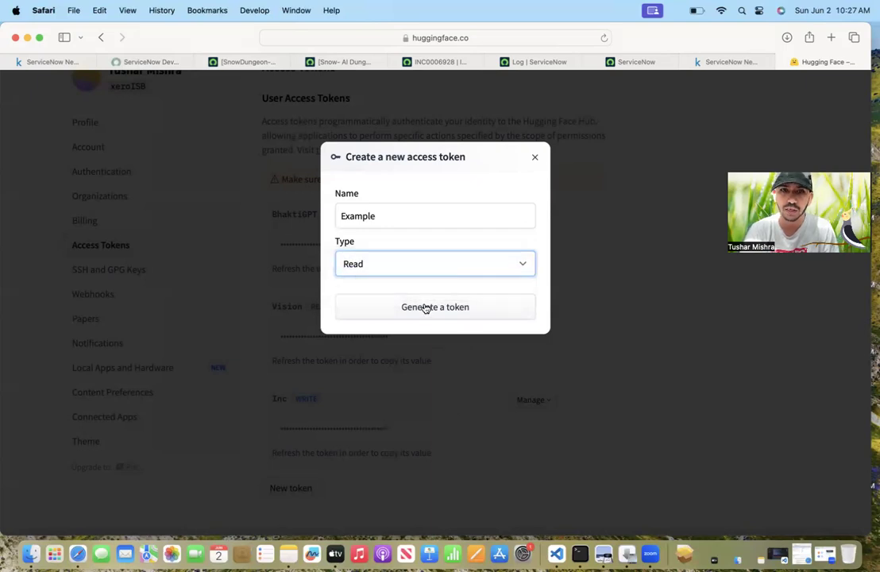
# - Generate the 'Example' read token and reveal its value in the list
pyautogui.click(436, 306)
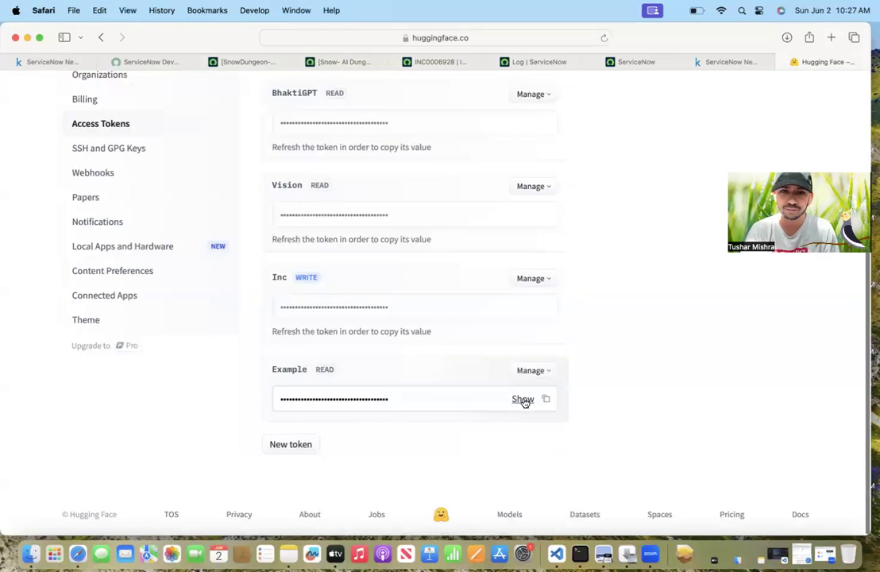
pyautogui.click(523, 399)
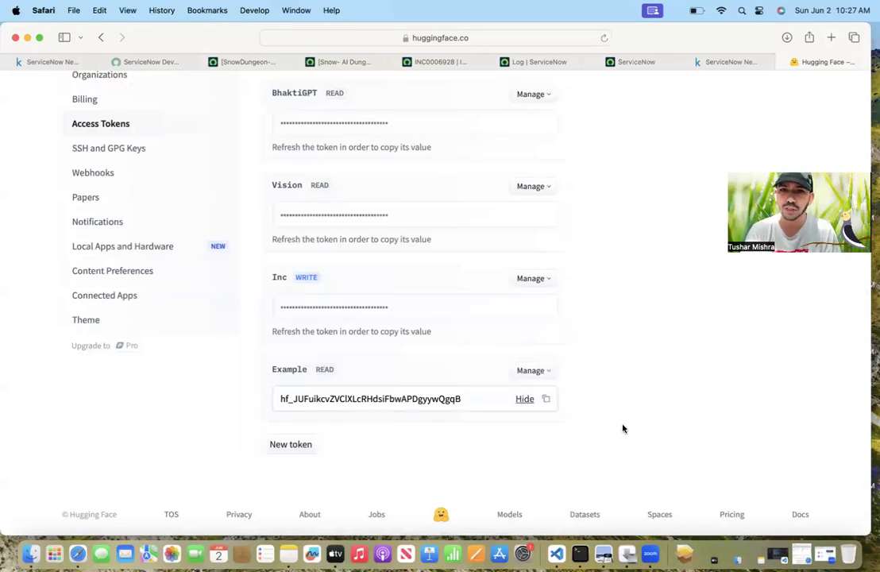
pyautogui.moveTo(710, 325)
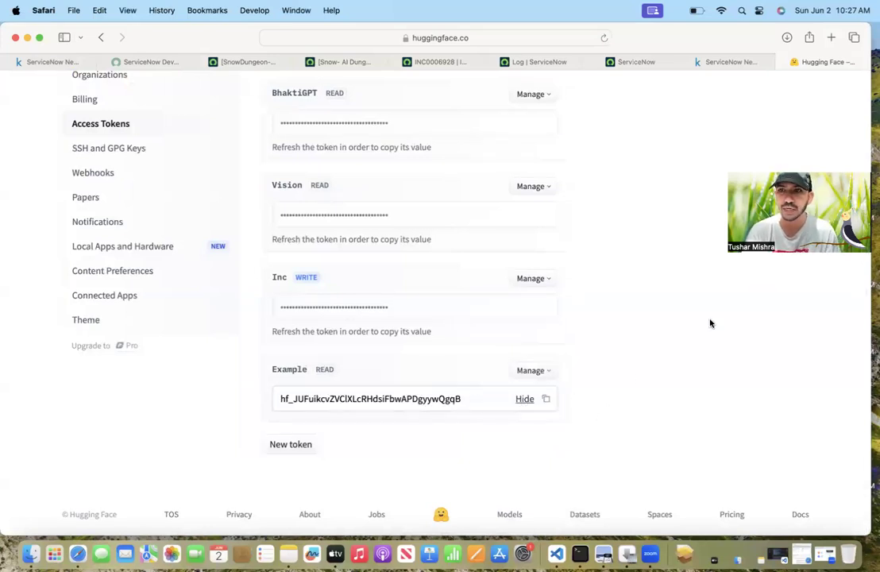